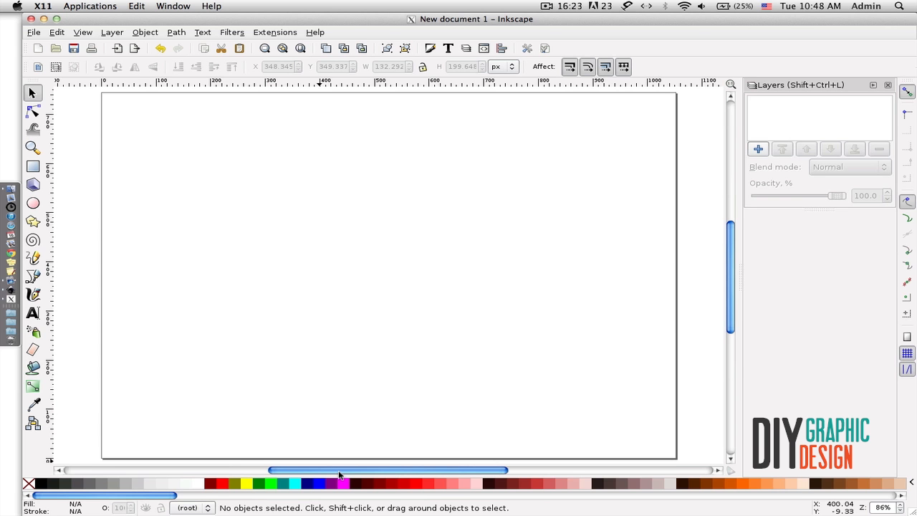
pyautogui.moveTo(337, 470)
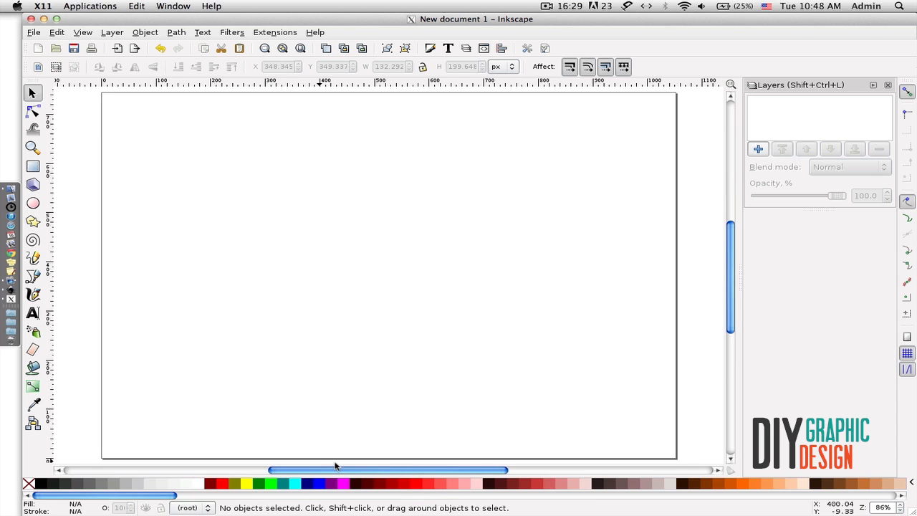
pyautogui.moveTo(328, 458)
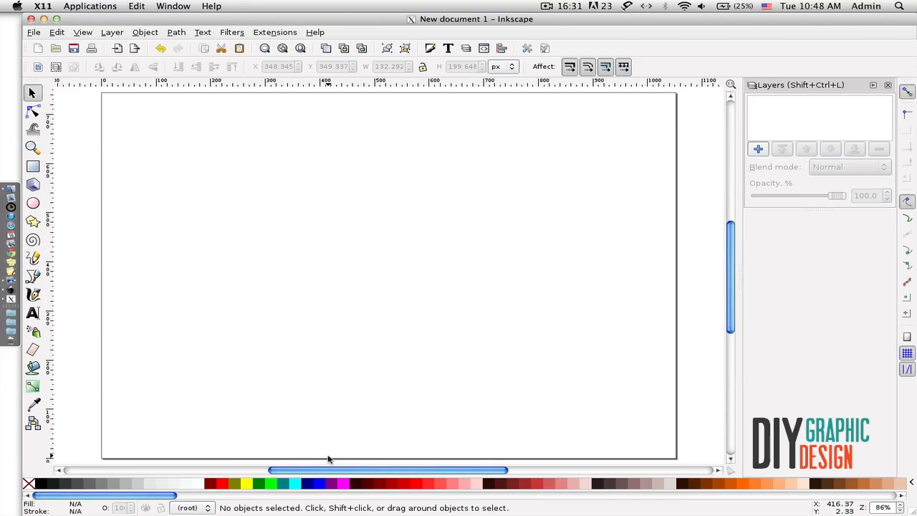
pyautogui.moveTo(304, 346)
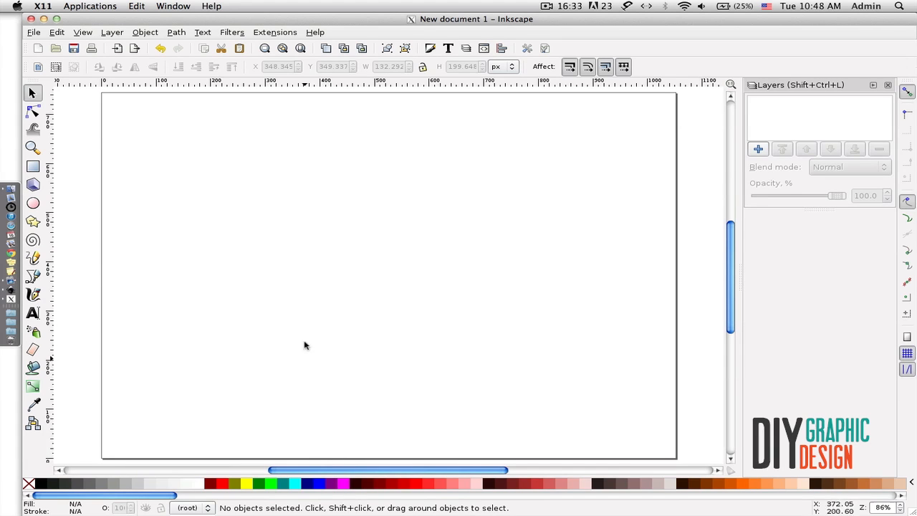
pyautogui.moveTo(308, 269)
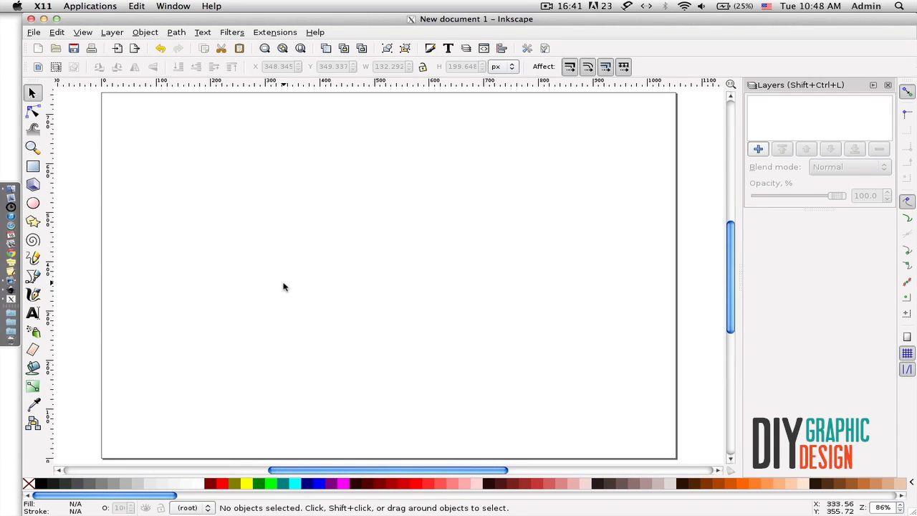
pyautogui.moveTo(281, 285)
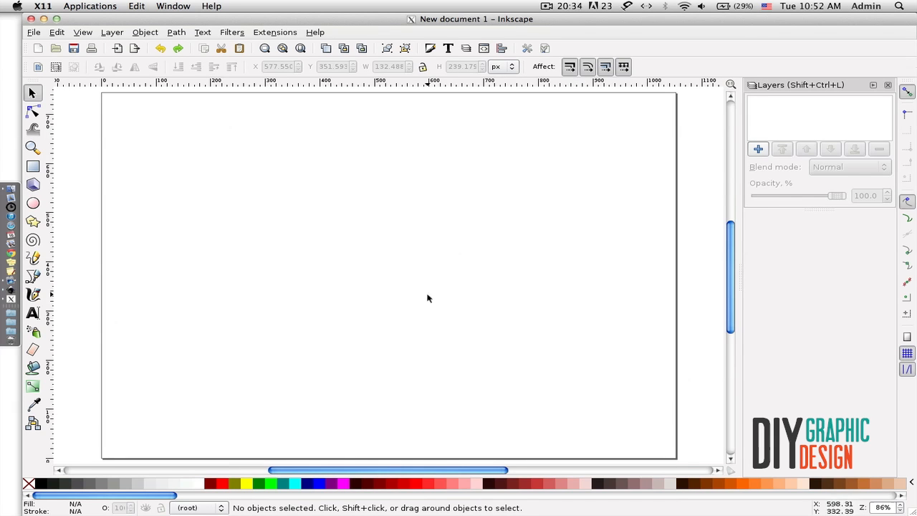
pyautogui.moveTo(419, 267)
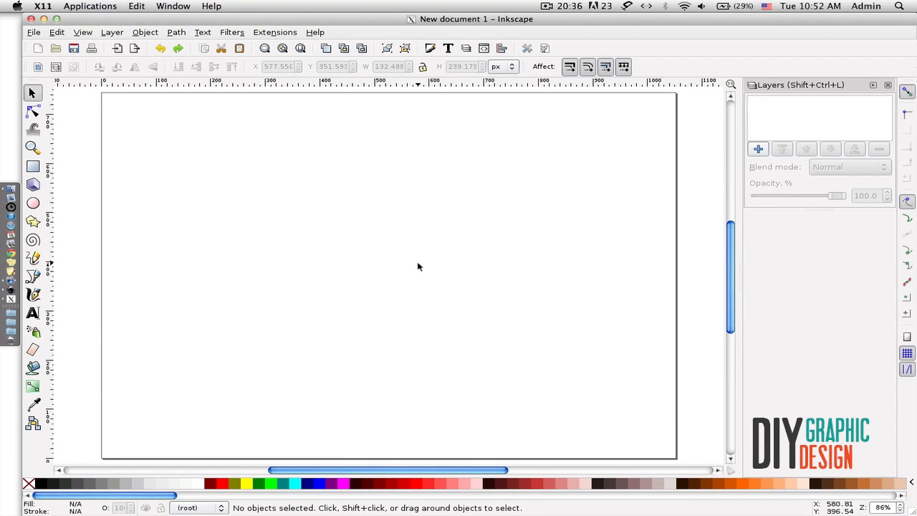
pyautogui.moveTo(780, 116)
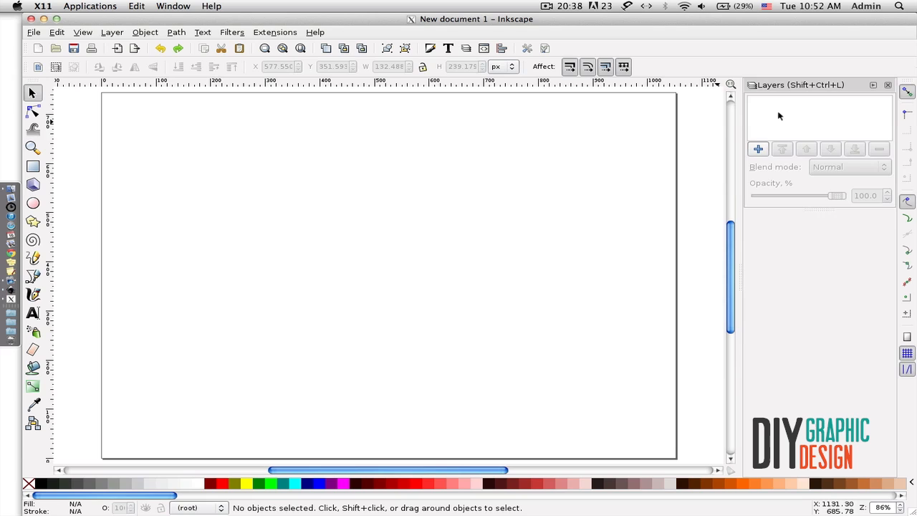
# Create a first layer in the Layers panel.
pyautogui.click(757, 147)
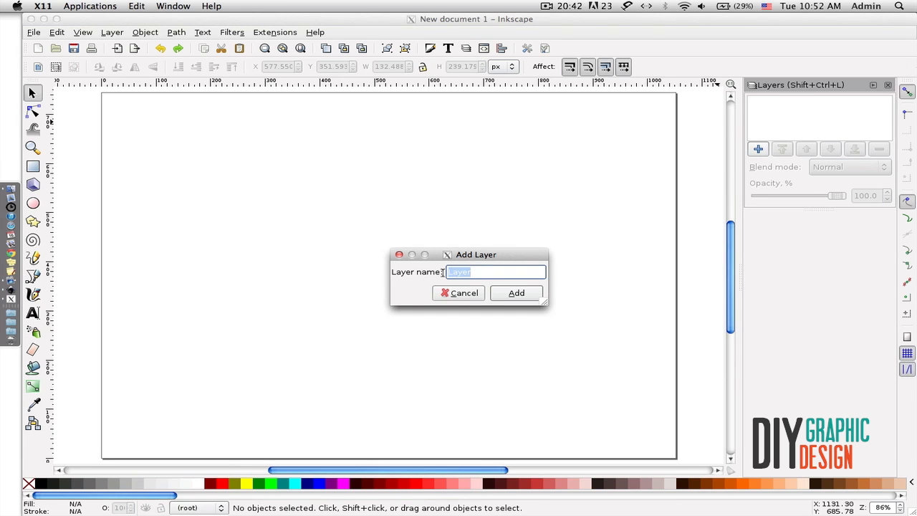
pyautogui.click(516, 292)
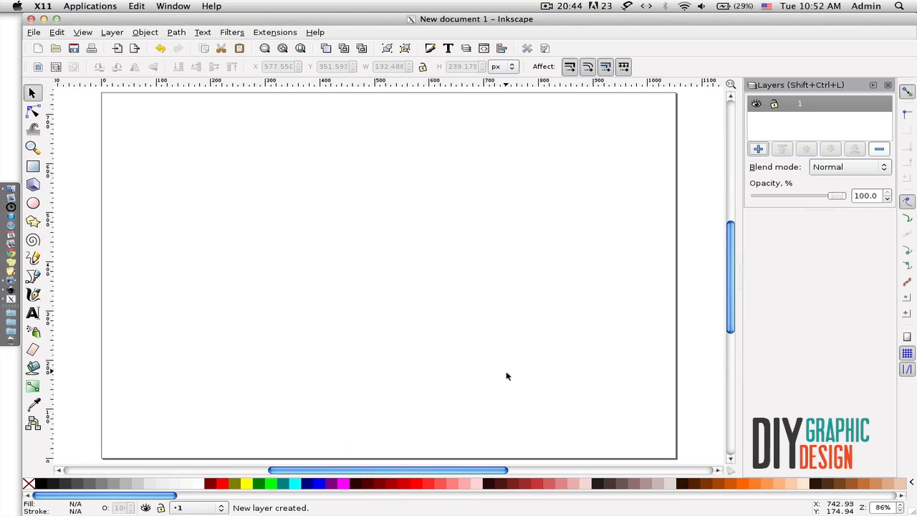
# Import hat.pdf onto the page, accepting the PDF import settings.
pyautogui.click(33, 32)
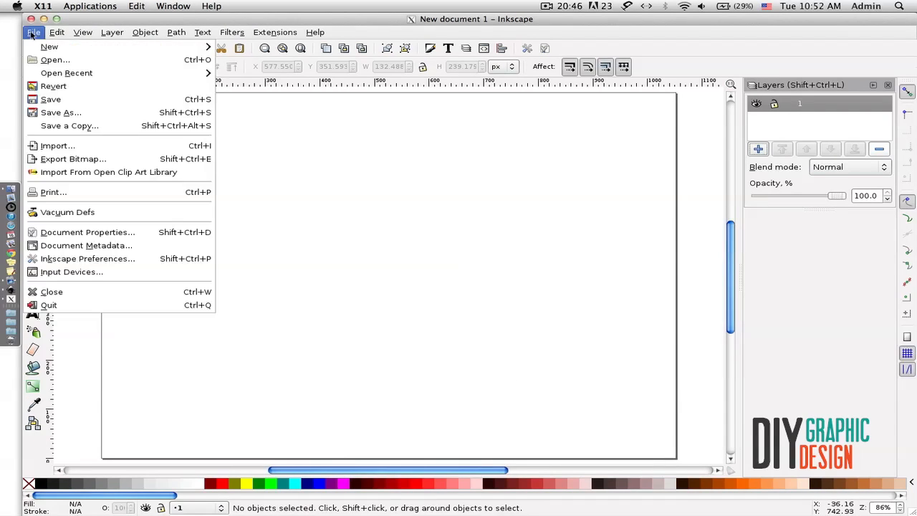
pyautogui.moveTo(57, 146)
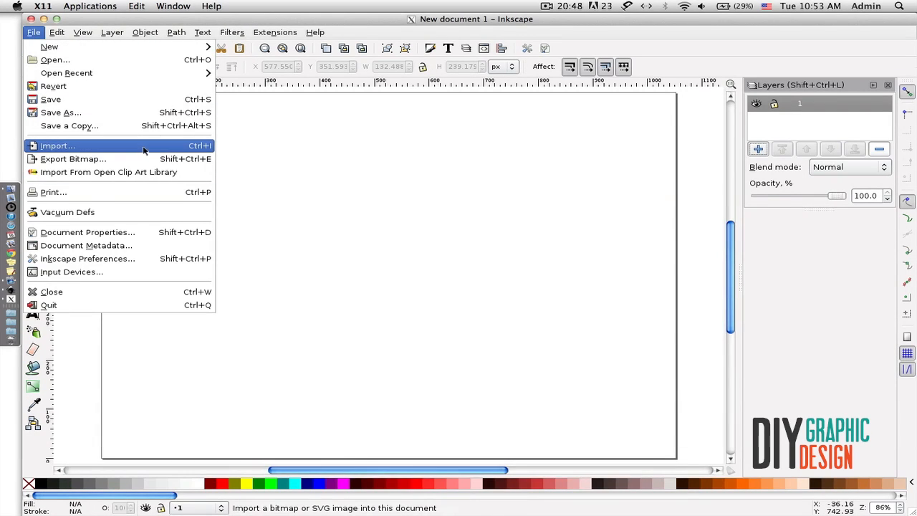
pyautogui.click(57, 146)
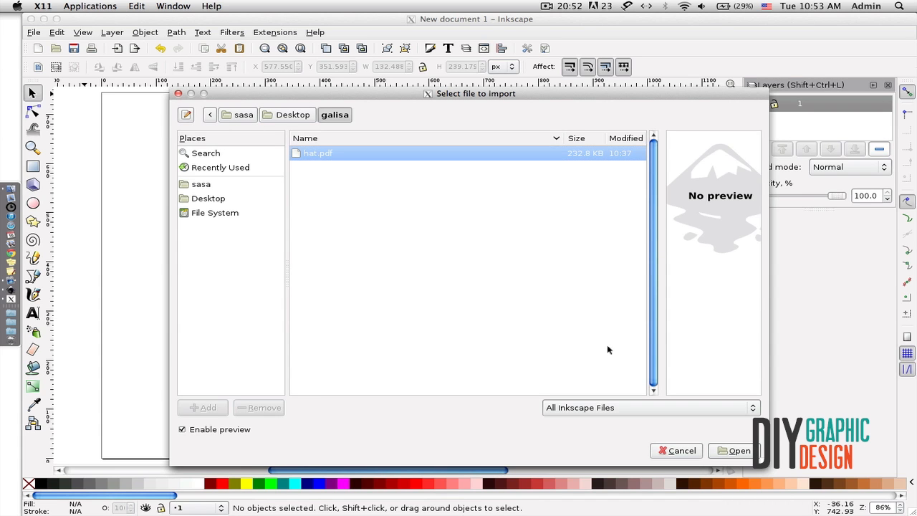
pyautogui.click(733, 450)
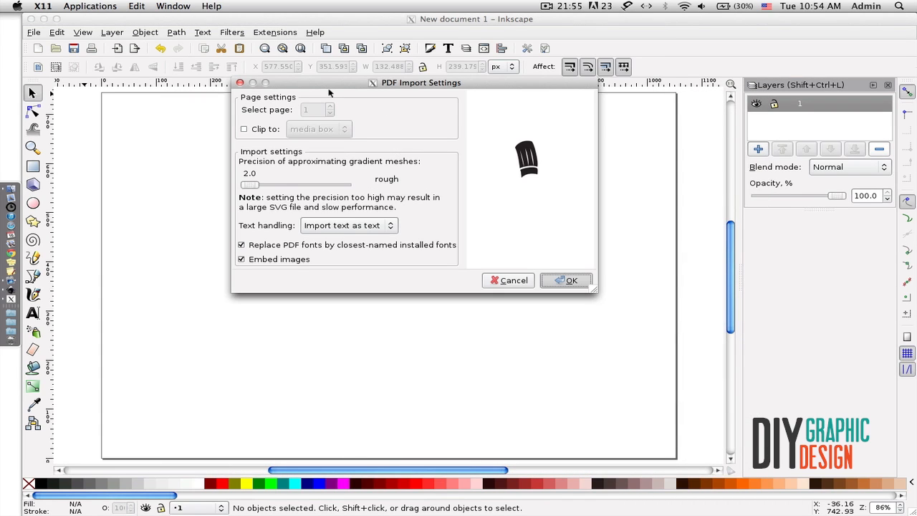
pyautogui.click(566, 280)
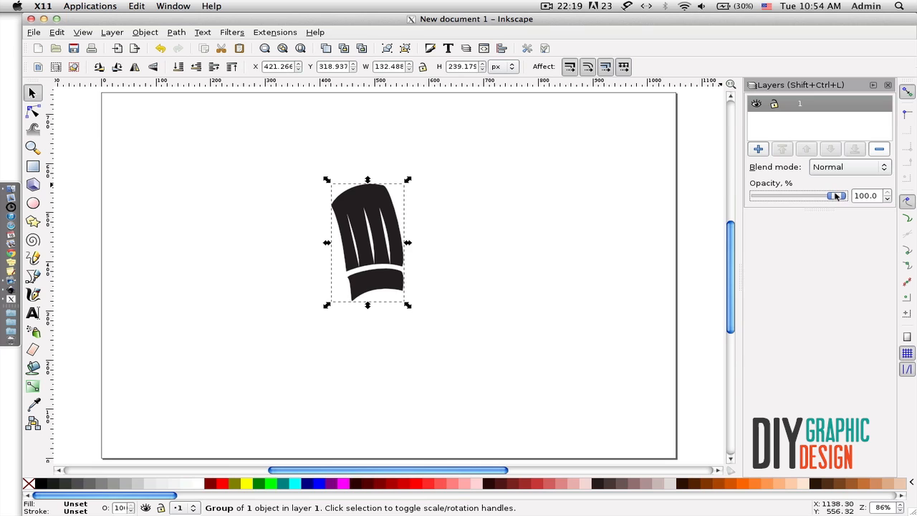
# Lower the hat layer's opacity to about 16.7% so it becomes a faint tracing guide.
pyautogui.moveTo(836, 195); pyautogui.dragTo(800, 195)
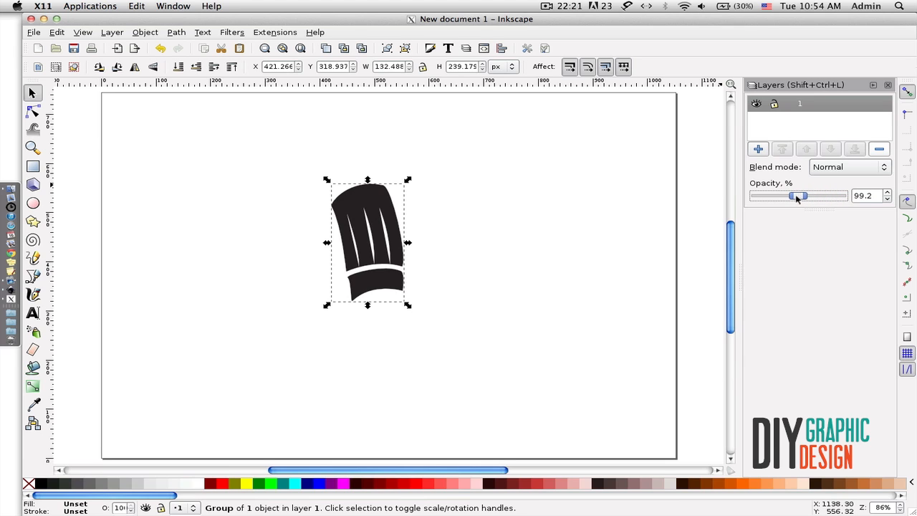
pyautogui.moveTo(799, 195); pyautogui.dragTo(779, 195)
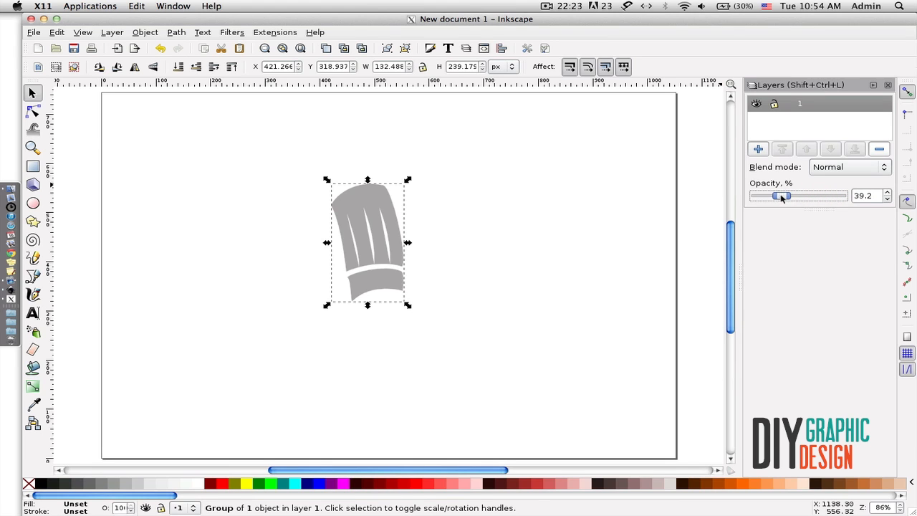
pyautogui.moveTo(783, 195); pyautogui.dragTo(771, 195)
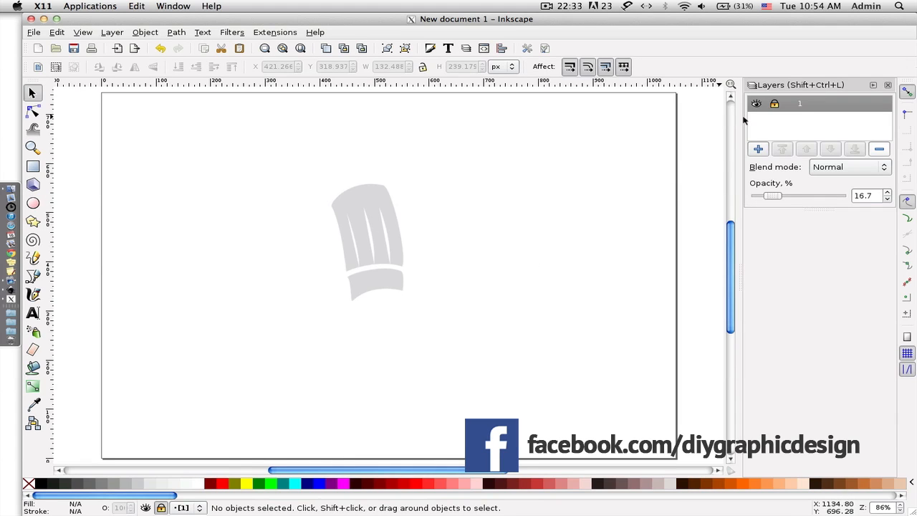
# Add a layer named 2 positioned above the current hat layer.
pyautogui.click(758, 148)
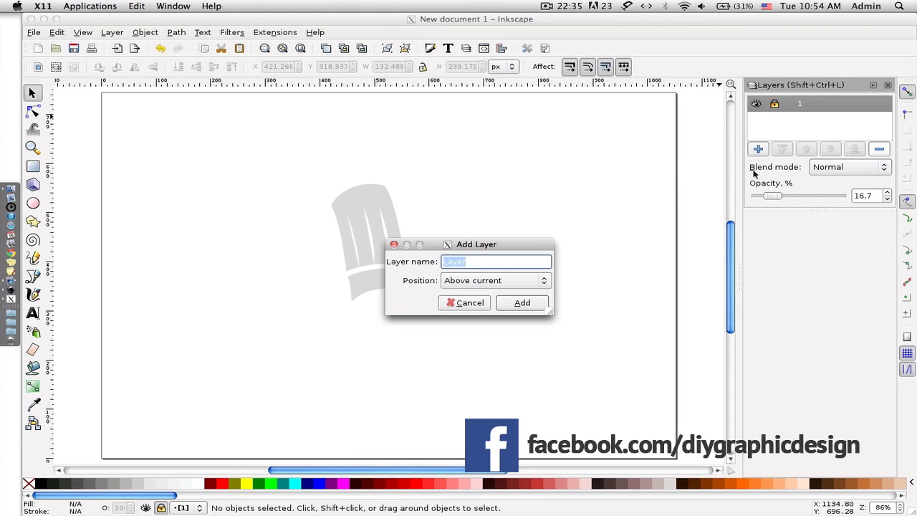
pyautogui.write('2')
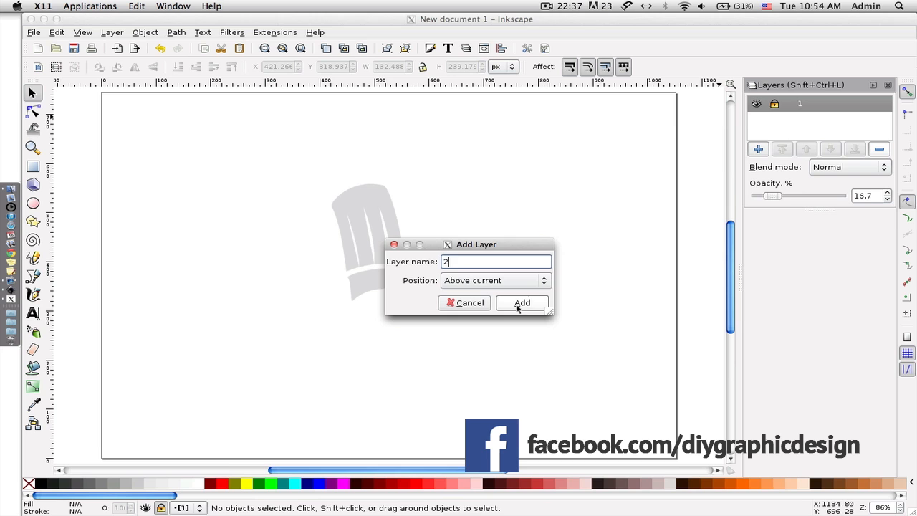
pyautogui.click(522, 302)
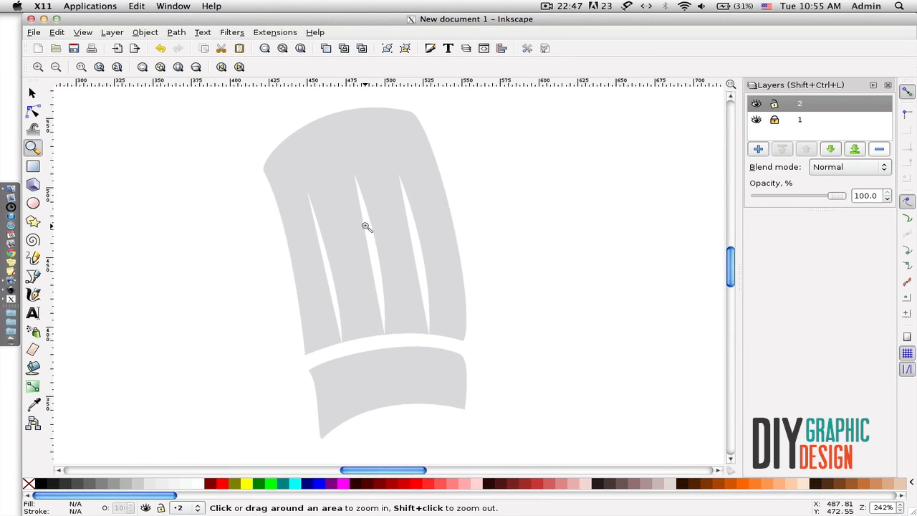
# Zoom in and trace the hat's crown, pleats and brim with the Bezier tool.
pyautogui.click(31, 93)
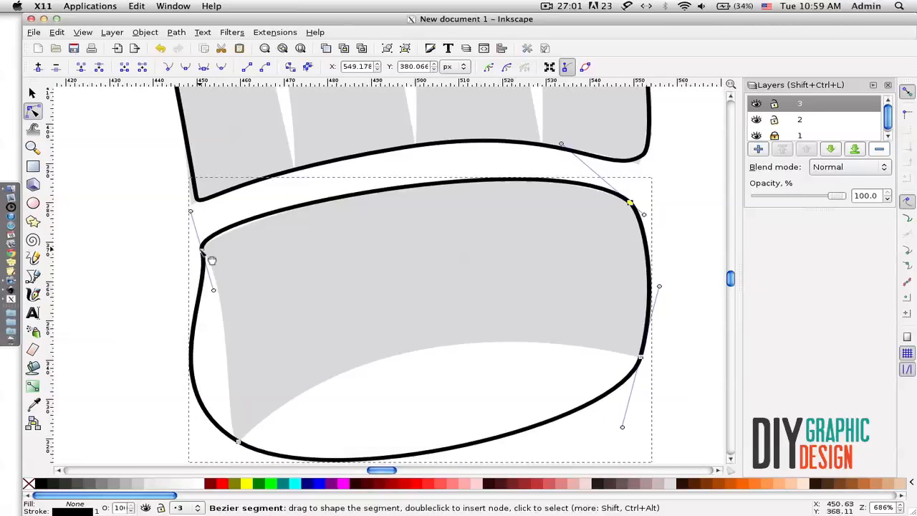
pyautogui.click(32, 146)
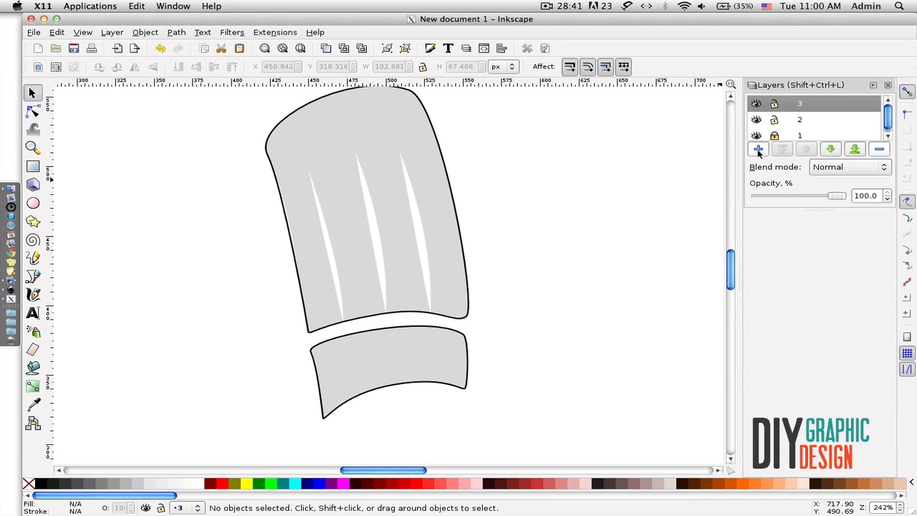
# Add layer 4 for the finished black hat group and move the hat to the left.
pyautogui.click(758, 148)
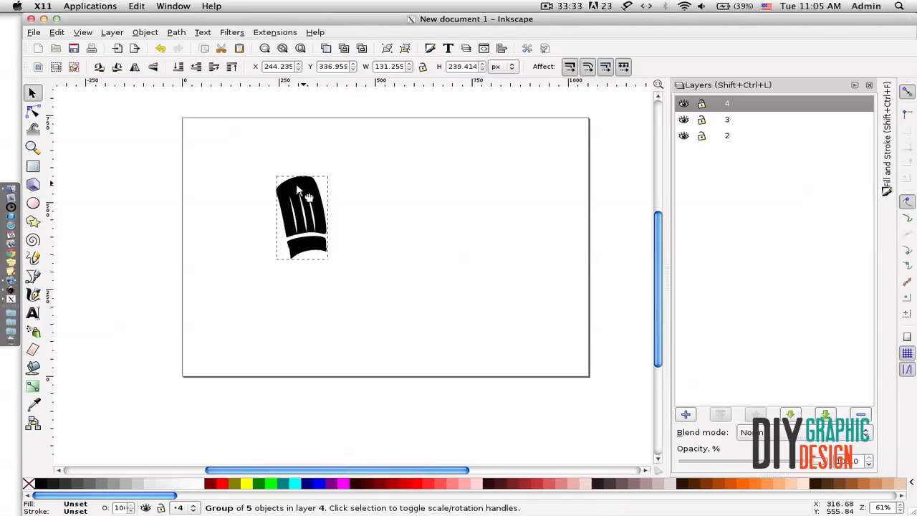
pyautogui.moveTo(301, 218); pyautogui.dragTo(280, 230)
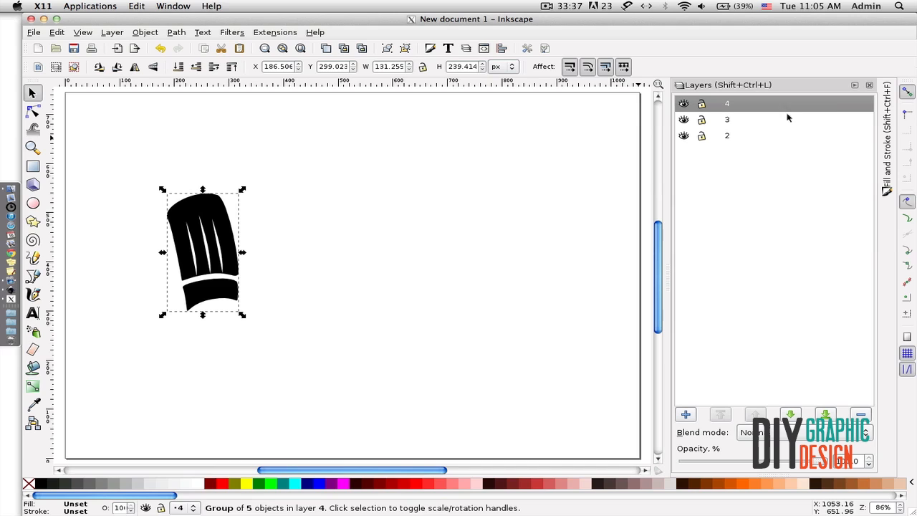
pyautogui.moveTo(733, 295)
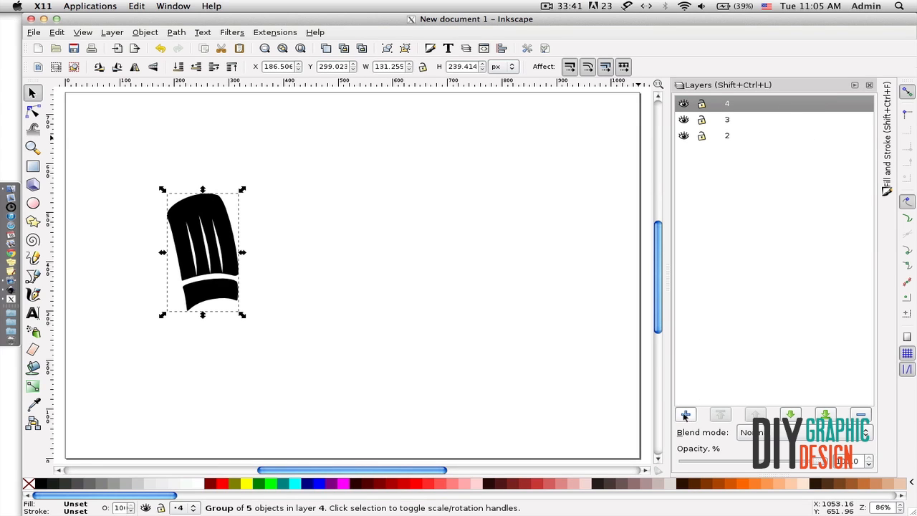
# Place the word galisa in a large serif font right of the hat.
pyautogui.click(685, 414)
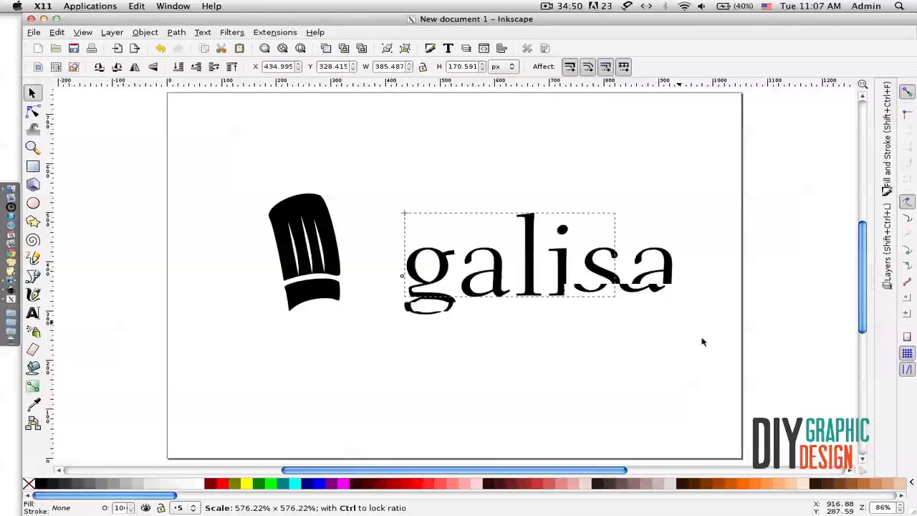
# Type CATERING in small Sans capitals below galisa.
pyautogui.click(31, 313)
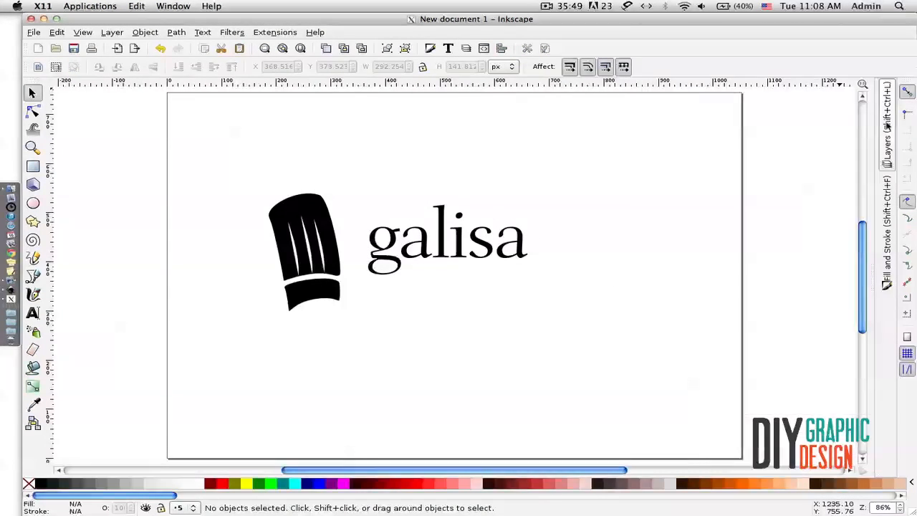
pyautogui.write('CATERING')
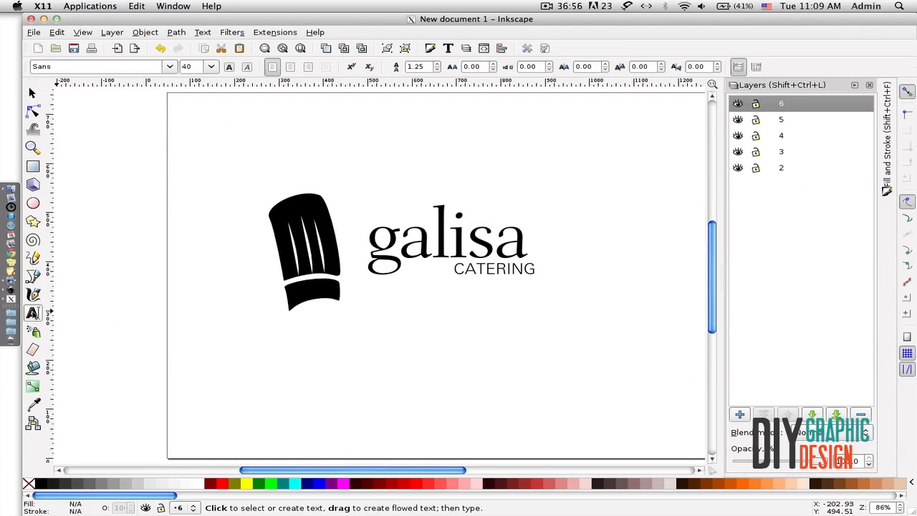
# Form the gc monogram with the c tucked tightly against the g under the hat.
pyautogui.moveTo(384, 236); pyautogui.dragTo(312, 341)
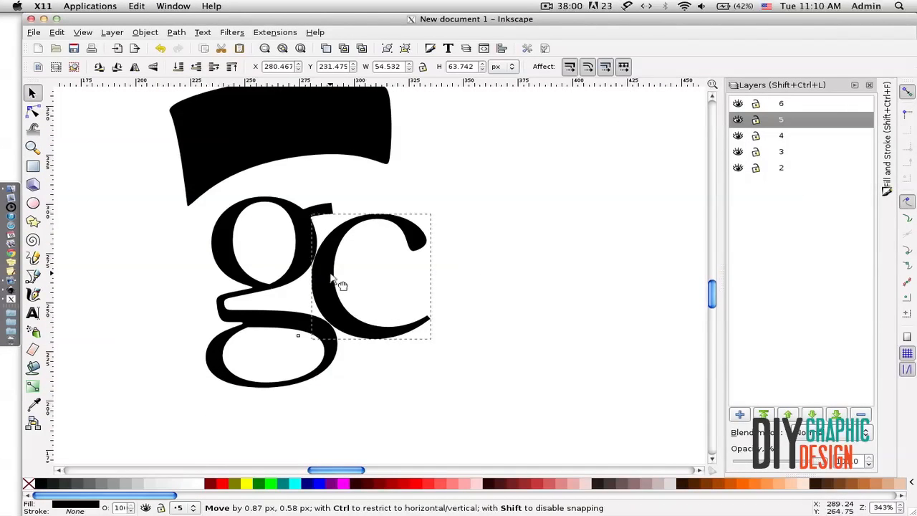
pyautogui.moveTo(341, 279); pyautogui.dragTo(312, 255)
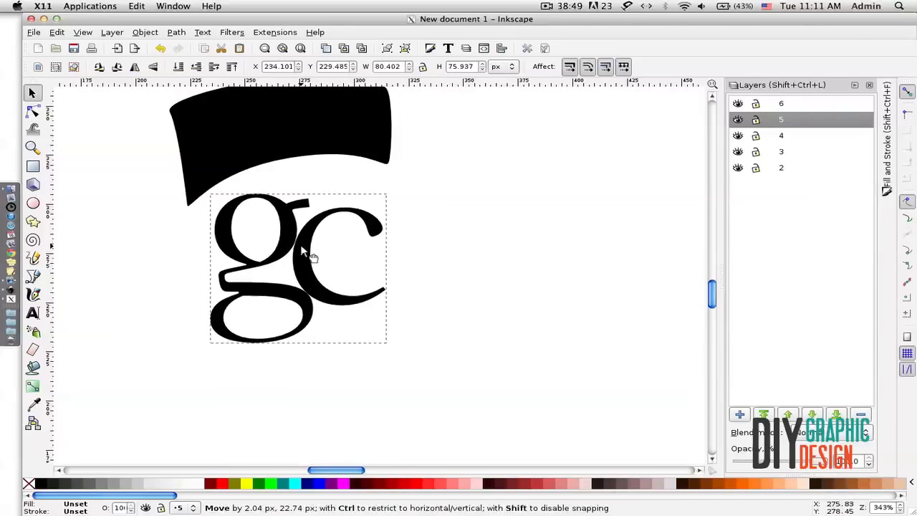
# Reposition galisa beside the hat with CATERING aligned beneath it.
pyautogui.click(33, 148)
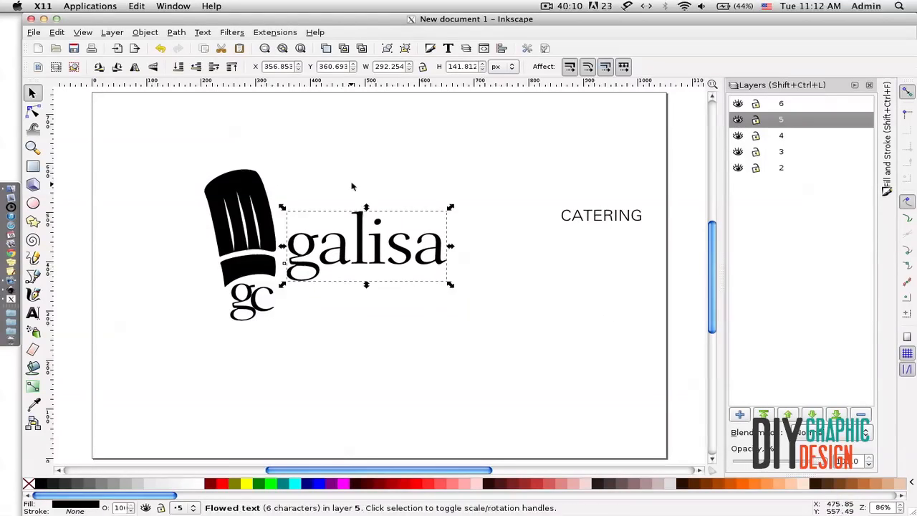
pyautogui.moveTo(602, 215); pyautogui.dragTo(427, 275)
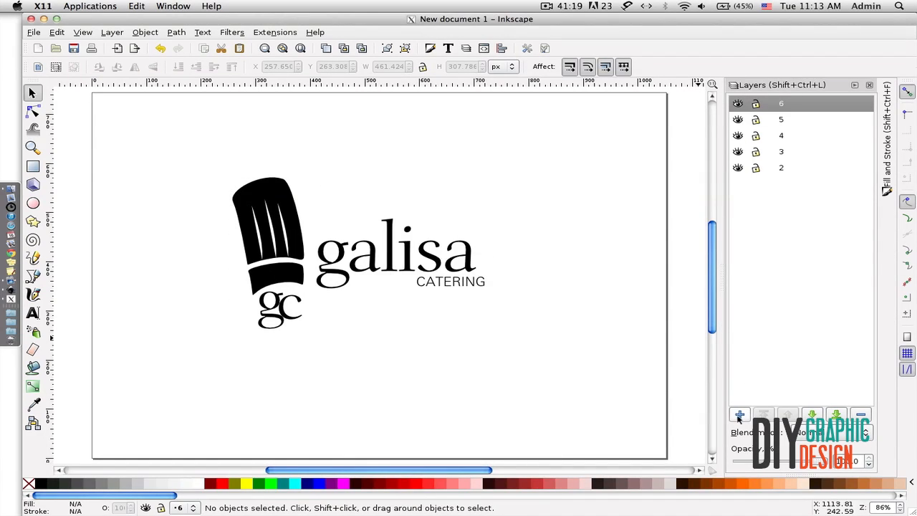
# Add bottom layer 7 holding a black circle sized snugly around the white logo.
pyautogui.click(739, 414)
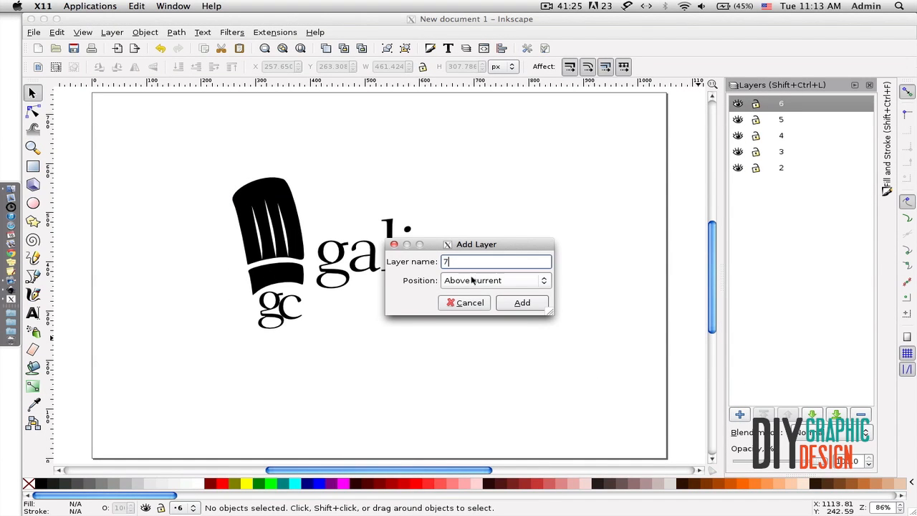
pyautogui.click(522, 300)
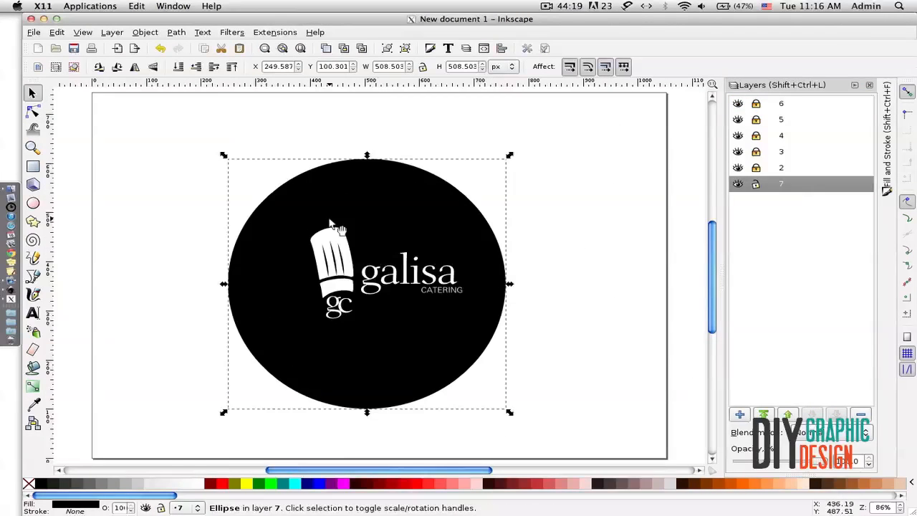
pyautogui.moveTo(337, 226); pyautogui.dragTo(427, 229)
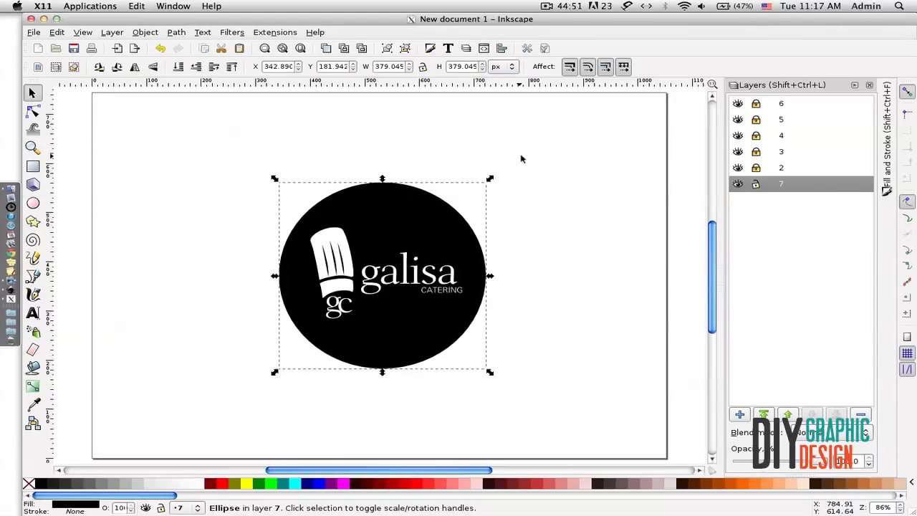
# Add layer 8 with an unfilled, thinly stroked copy of the circle.
pyautogui.click(739, 414)
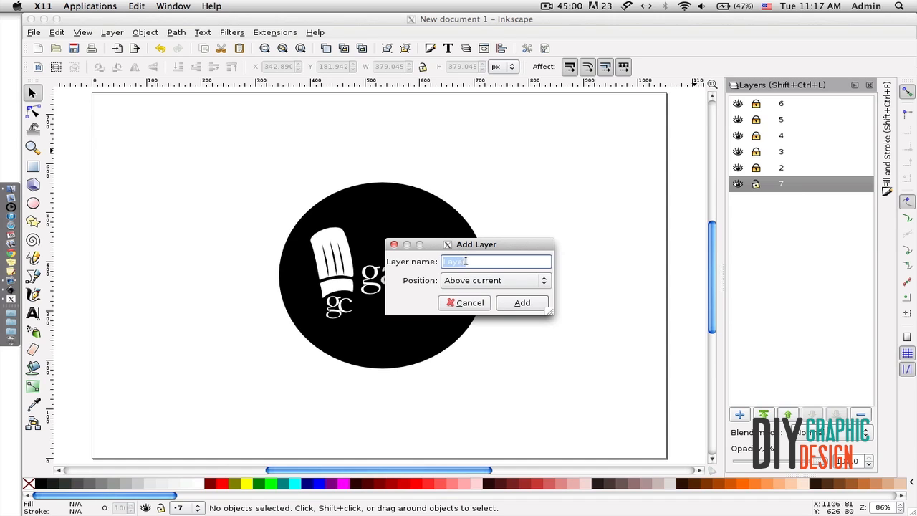
pyautogui.click(522, 302)
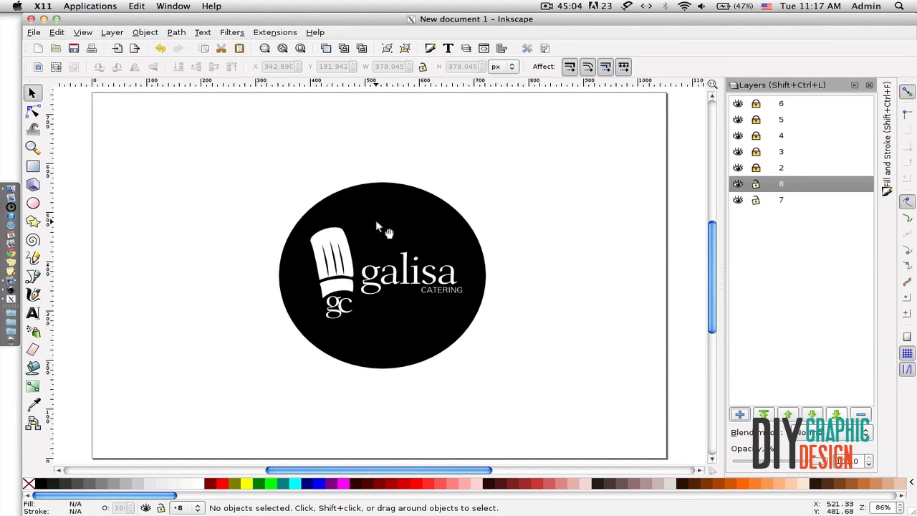
pyautogui.click(381, 275)
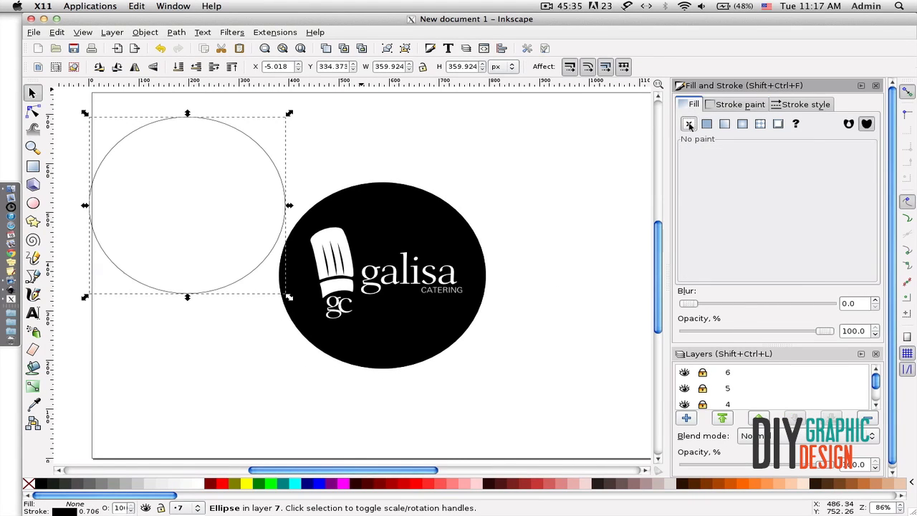
# Give the outline circle a white 1.806 px stroke so it sits as a thin ring on the disc.
pyautogui.click(739, 103)
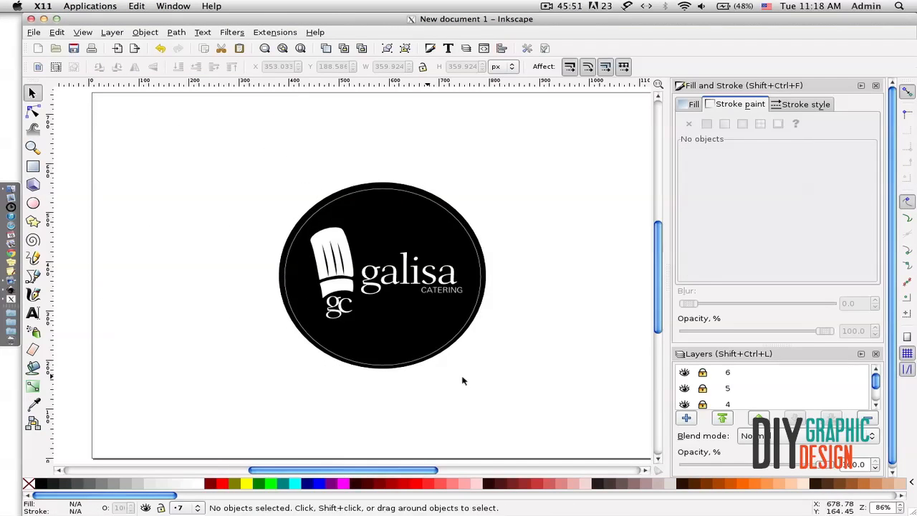
pyautogui.click(381, 275)
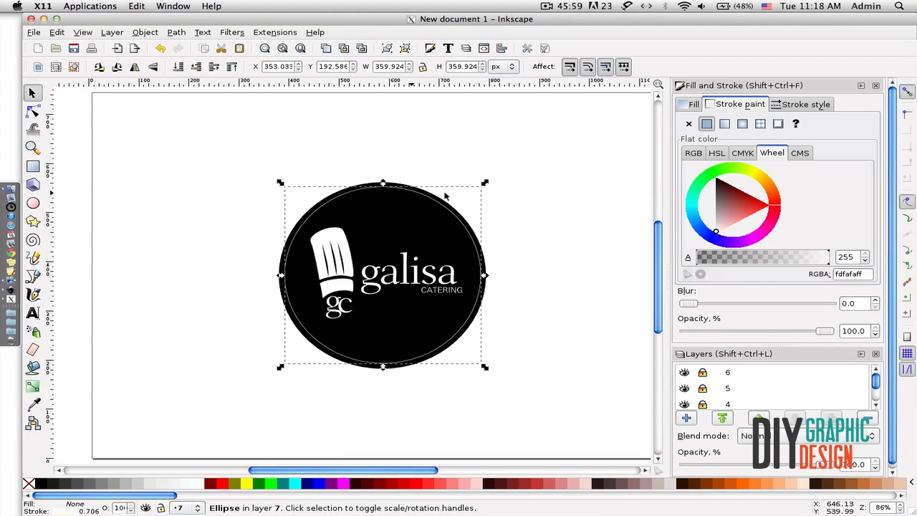
pyautogui.click(806, 103)
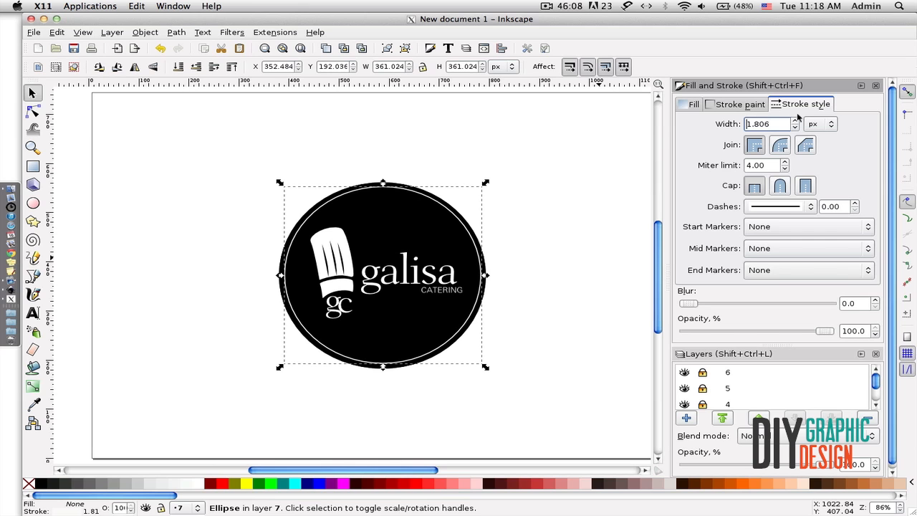
pyautogui.click(33, 146)
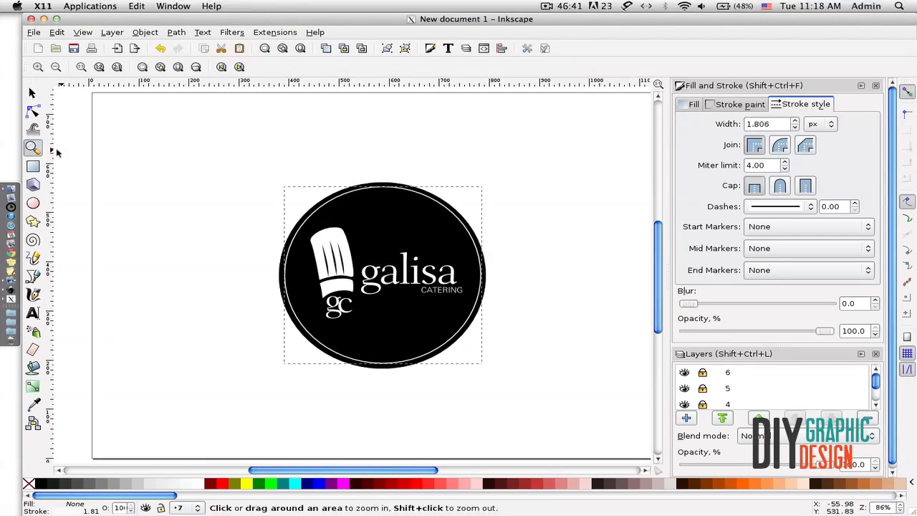